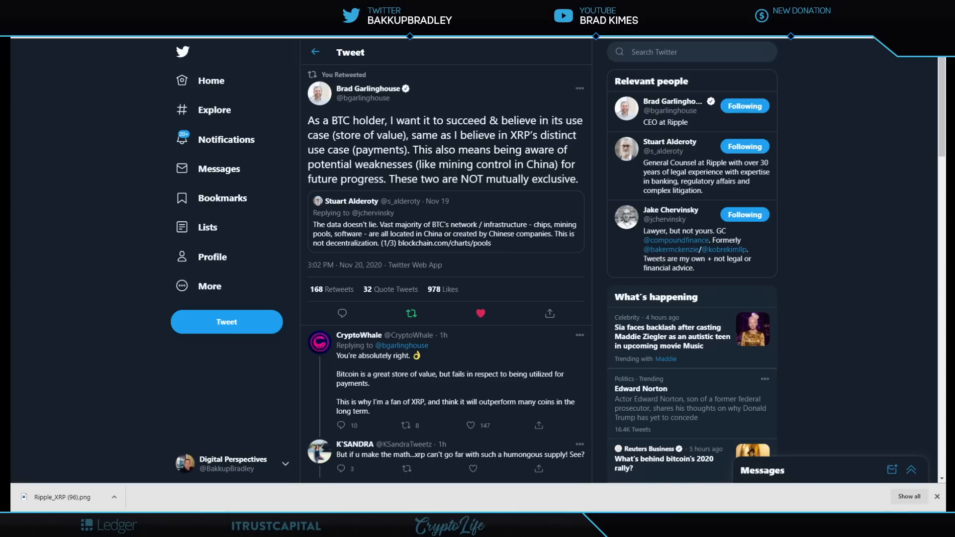
Step: Switch to the fedpaymentsimprovement.org tab showing the FSB Cross-Border Payments Roadmap article
{"action": "left_click", "coordinate": [468, 425]}
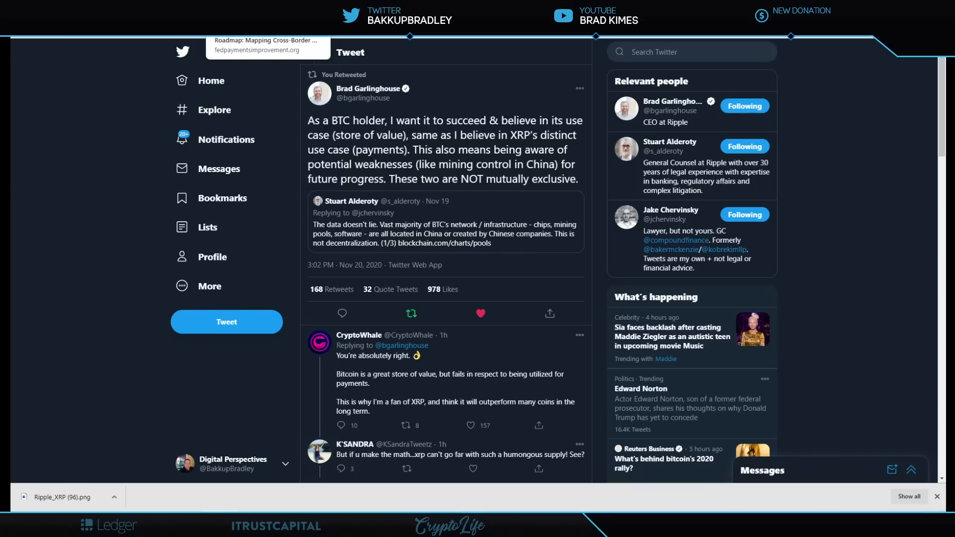
{"action": "left_click", "coordinate": [266, 45]}
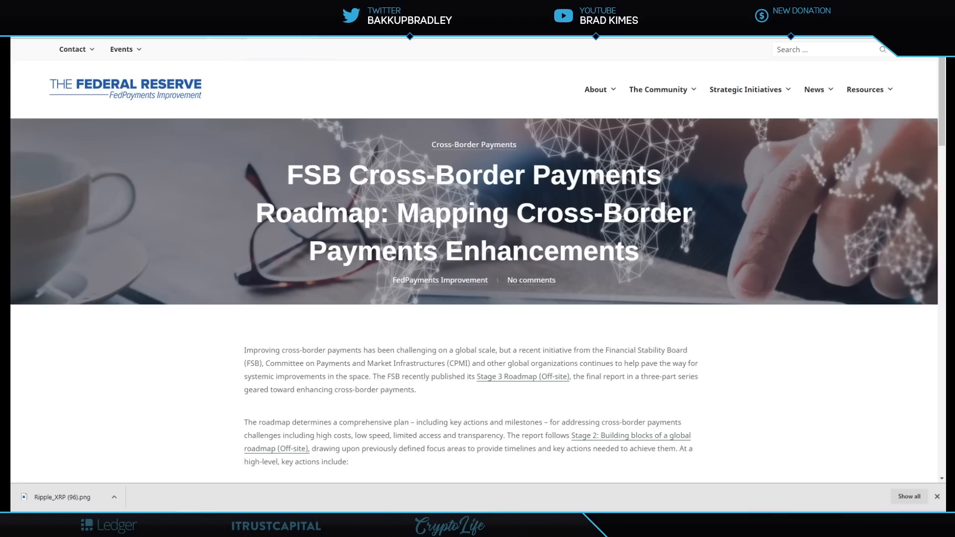
{"action": "mouse_move", "coordinate": [279, 70]}
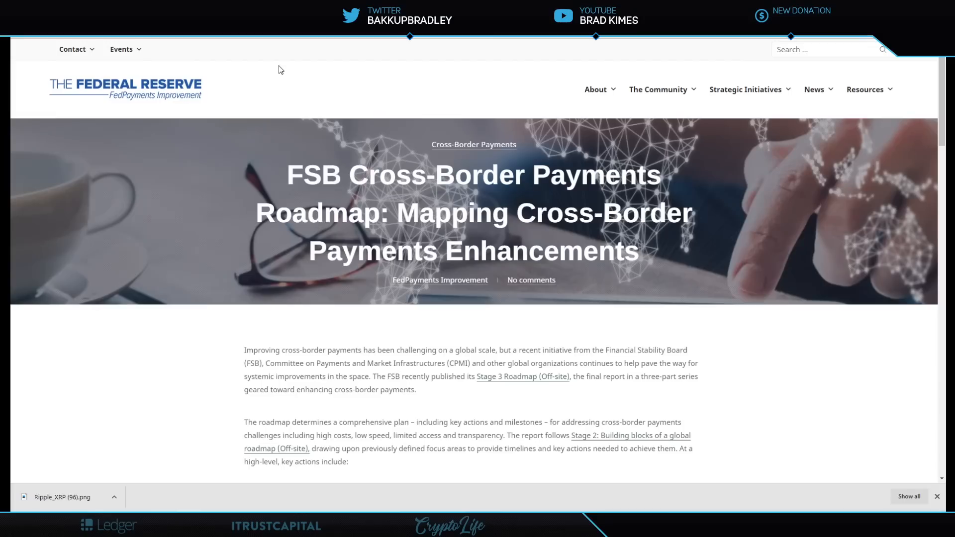
{"action": "mouse_move", "coordinate": [586, 308]}
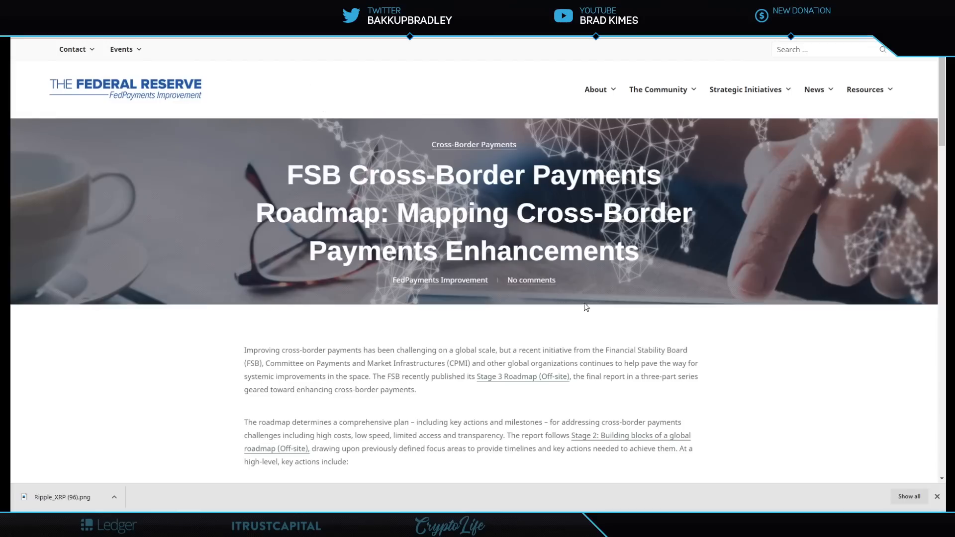
Step: Scroll the article down to the Key Actions for Enhancing Cross Border Payments infographic
{"action": "scroll", "scroll_direction": "down", "scroll_amount": 3}
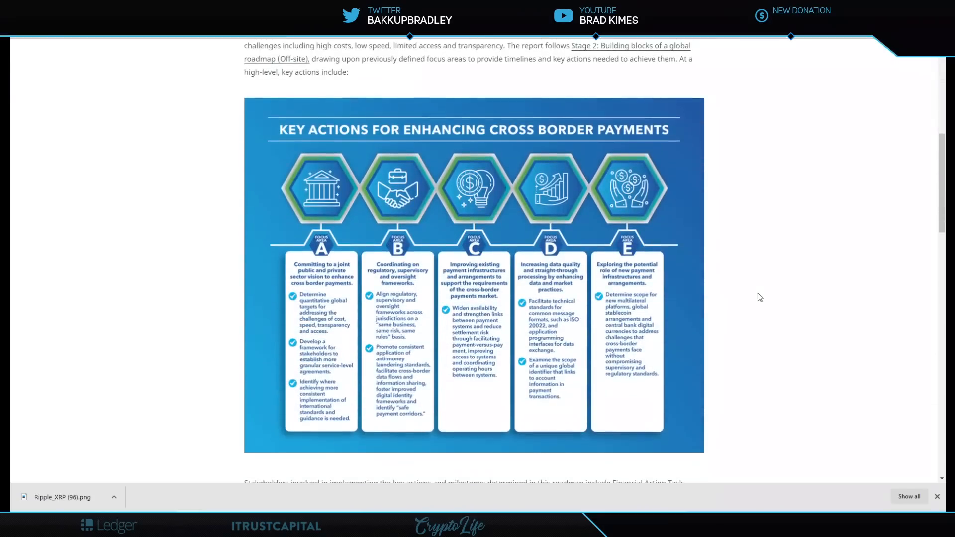
{"action": "mouse_move", "coordinate": [327, 320]}
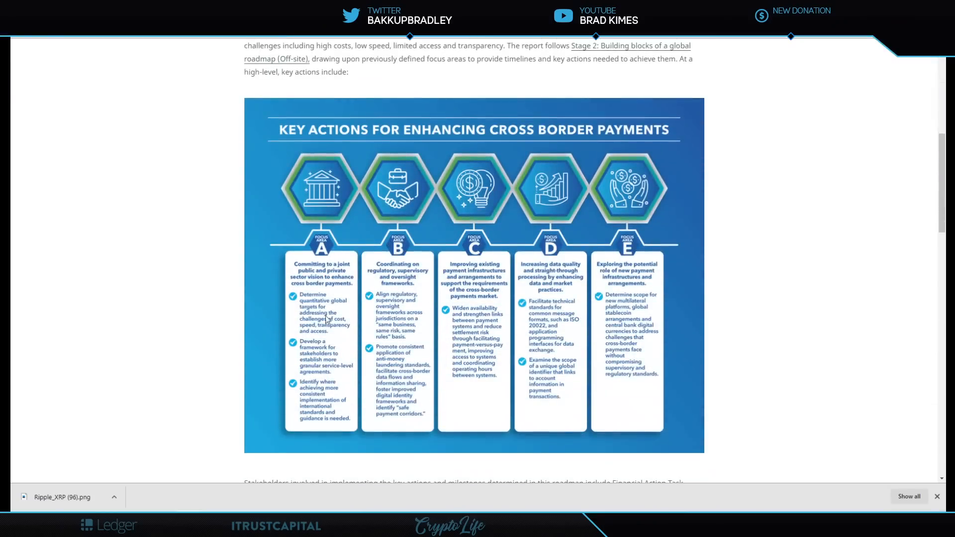
{"action": "mouse_move", "coordinate": [341, 425]}
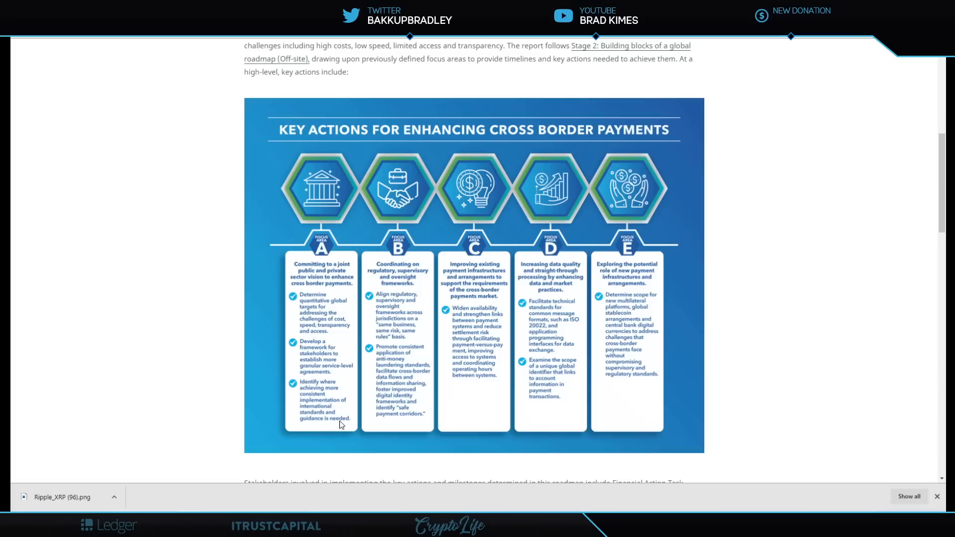
{"action": "mouse_move", "coordinate": [326, 312]}
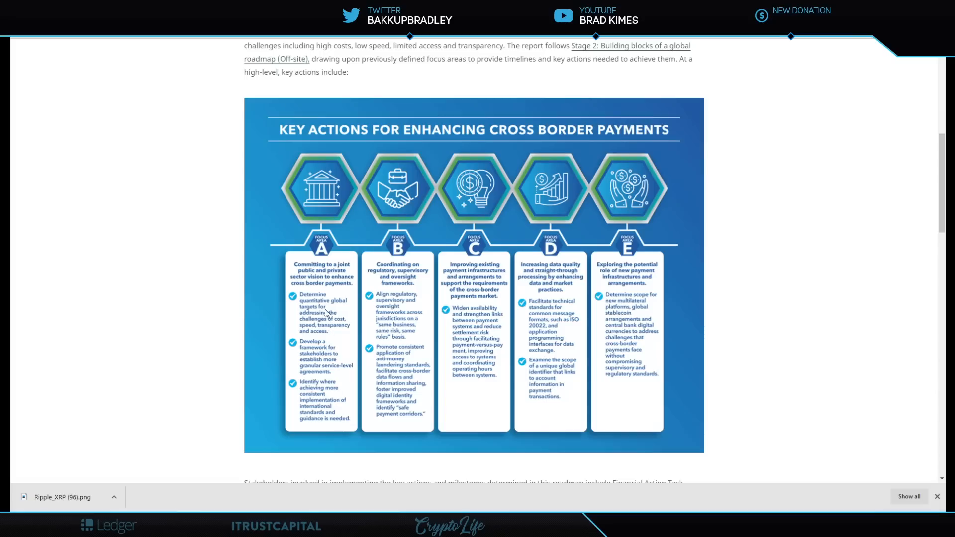
{"action": "mouse_move", "coordinate": [322, 313]}
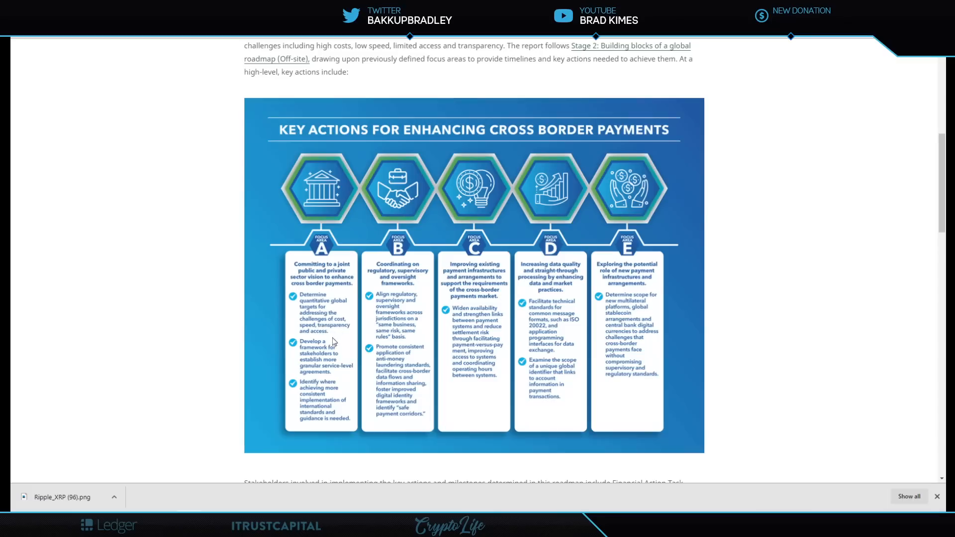
{"action": "mouse_move", "coordinate": [348, 341]}
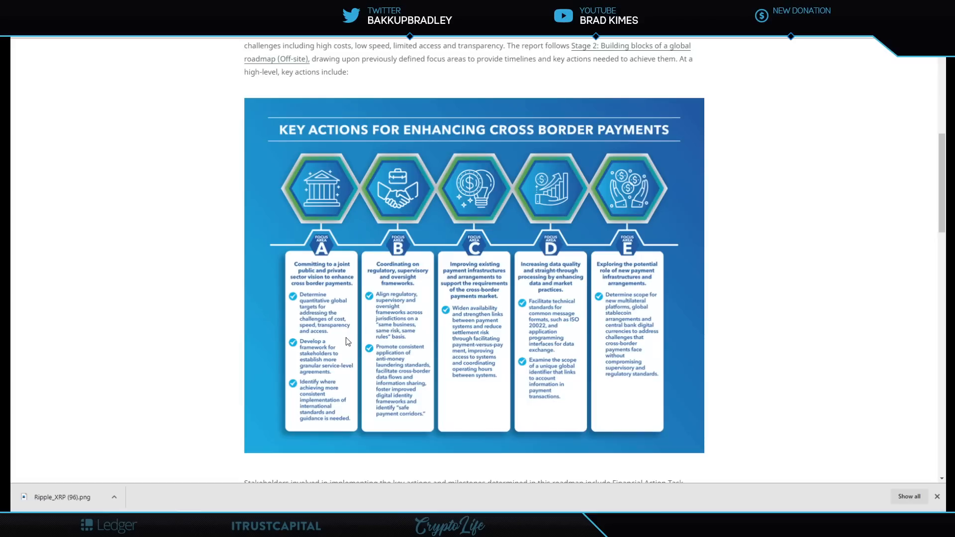
{"action": "mouse_move", "coordinate": [542, 382]}
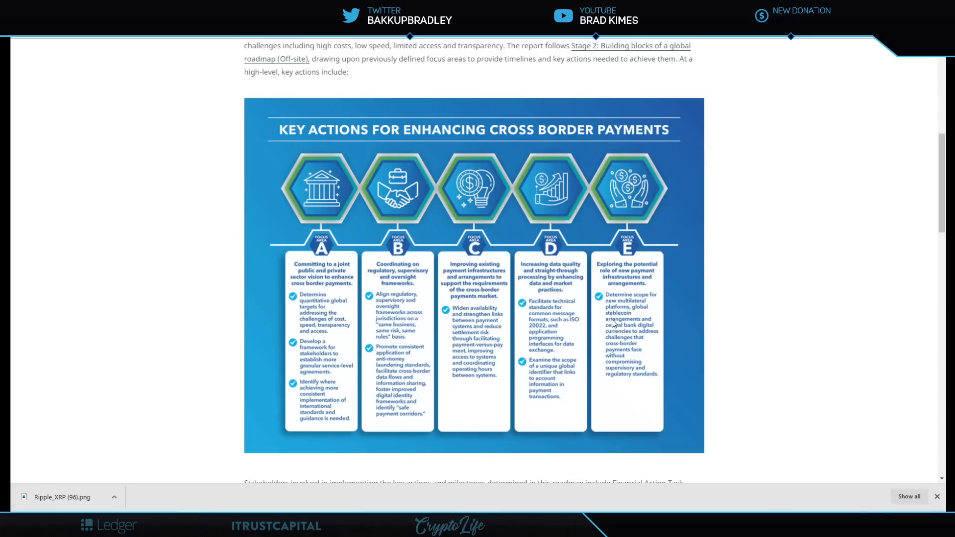
{"action": "scroll", "scroll_direction": "down", "scroll_amount": 3}
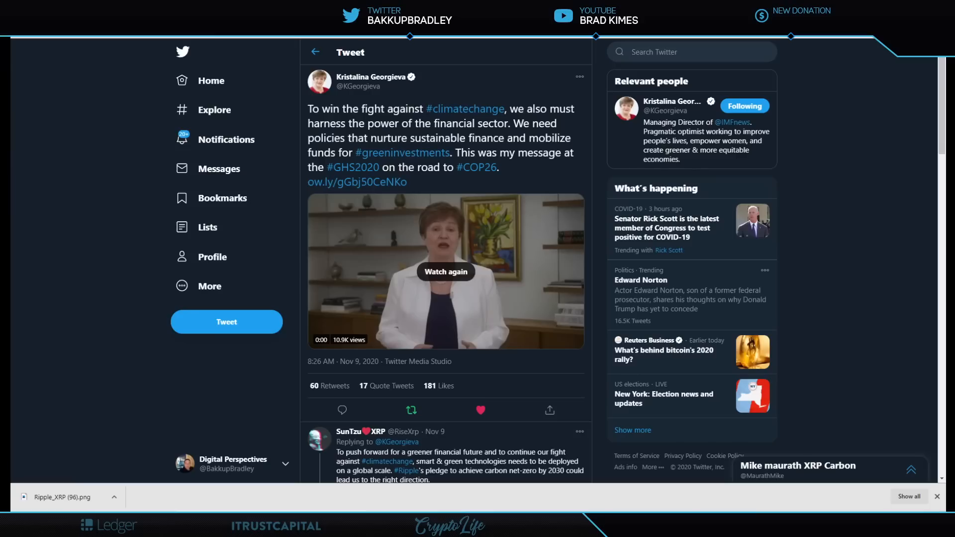
{"action": "mouse_move", "coordinate": [482, 92]}
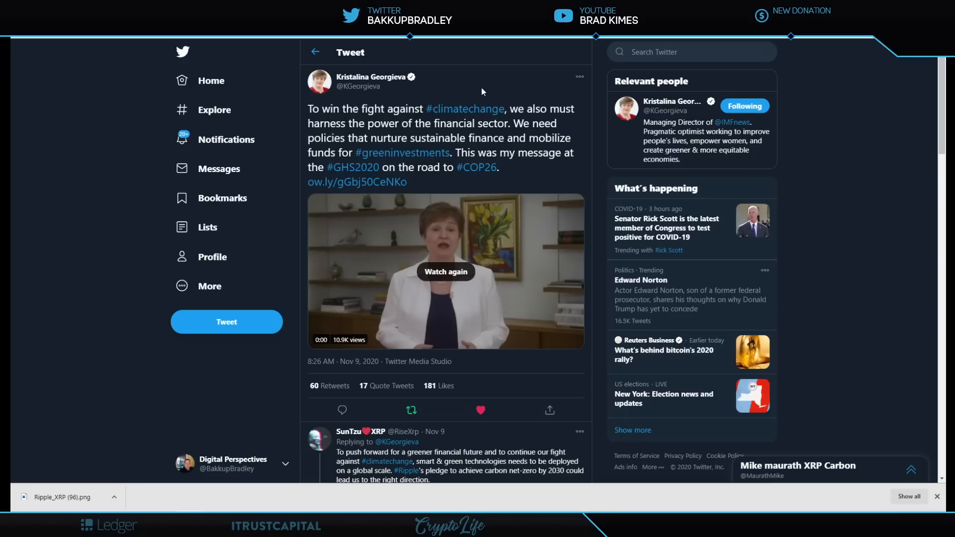
{"action": "mouse_move", "coordinate": [389, 100]}
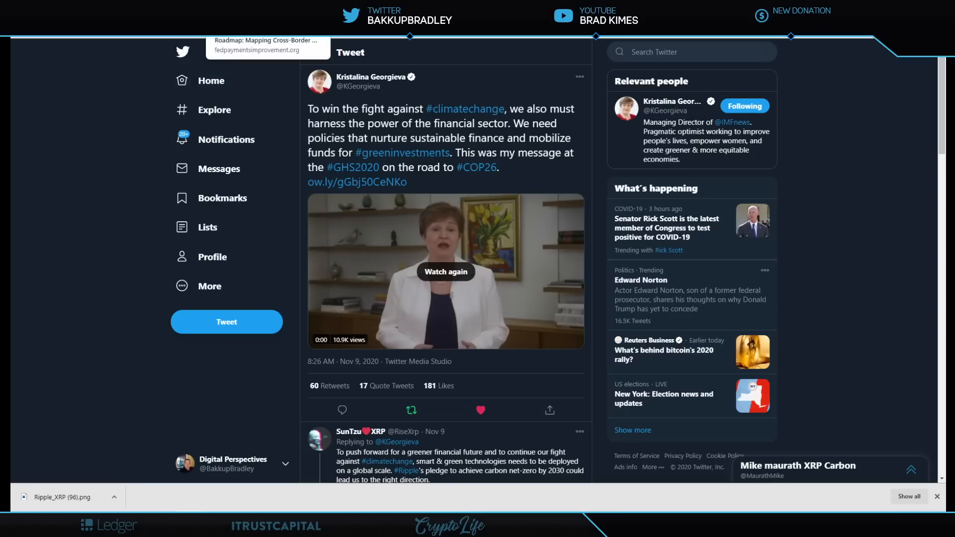
Step: Return to the roadmap article and scroll to the Key Actions infographic and stakeholders paragraph
{"action": "left_click", "coordinate": [266, 44]}
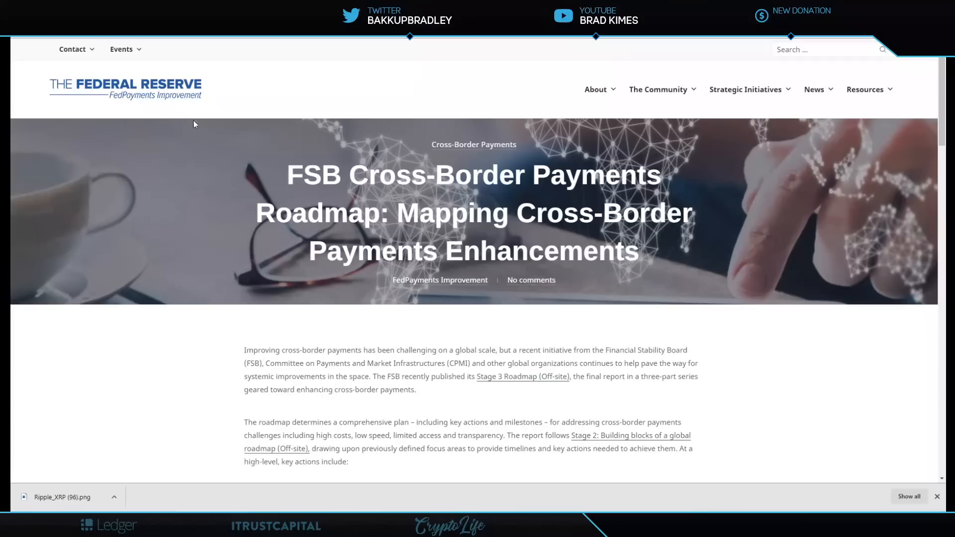
{"action": "scroll", "scroll_direction": "down", "scroll_amount": 3}
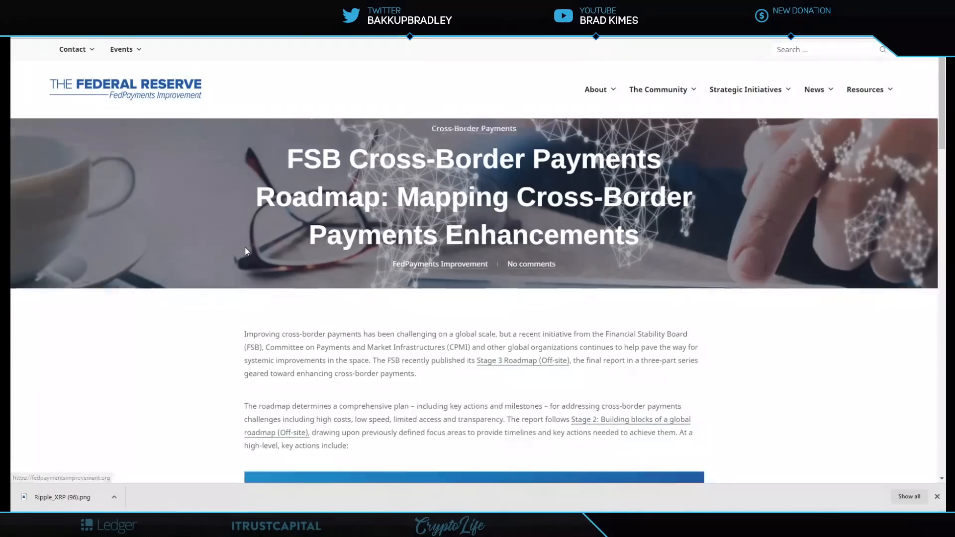
{"action": "scroll", "scroll_direction": "down", "scroll_amount": 3}
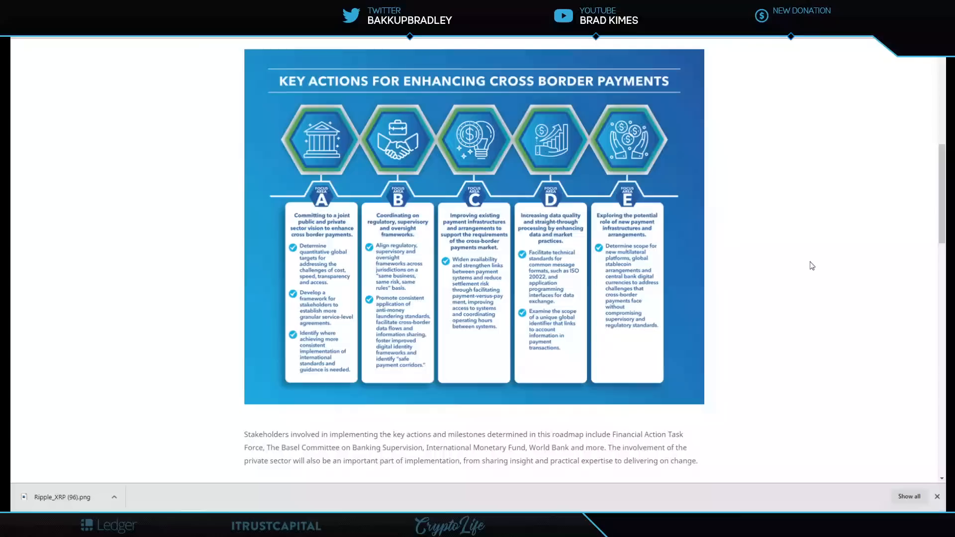